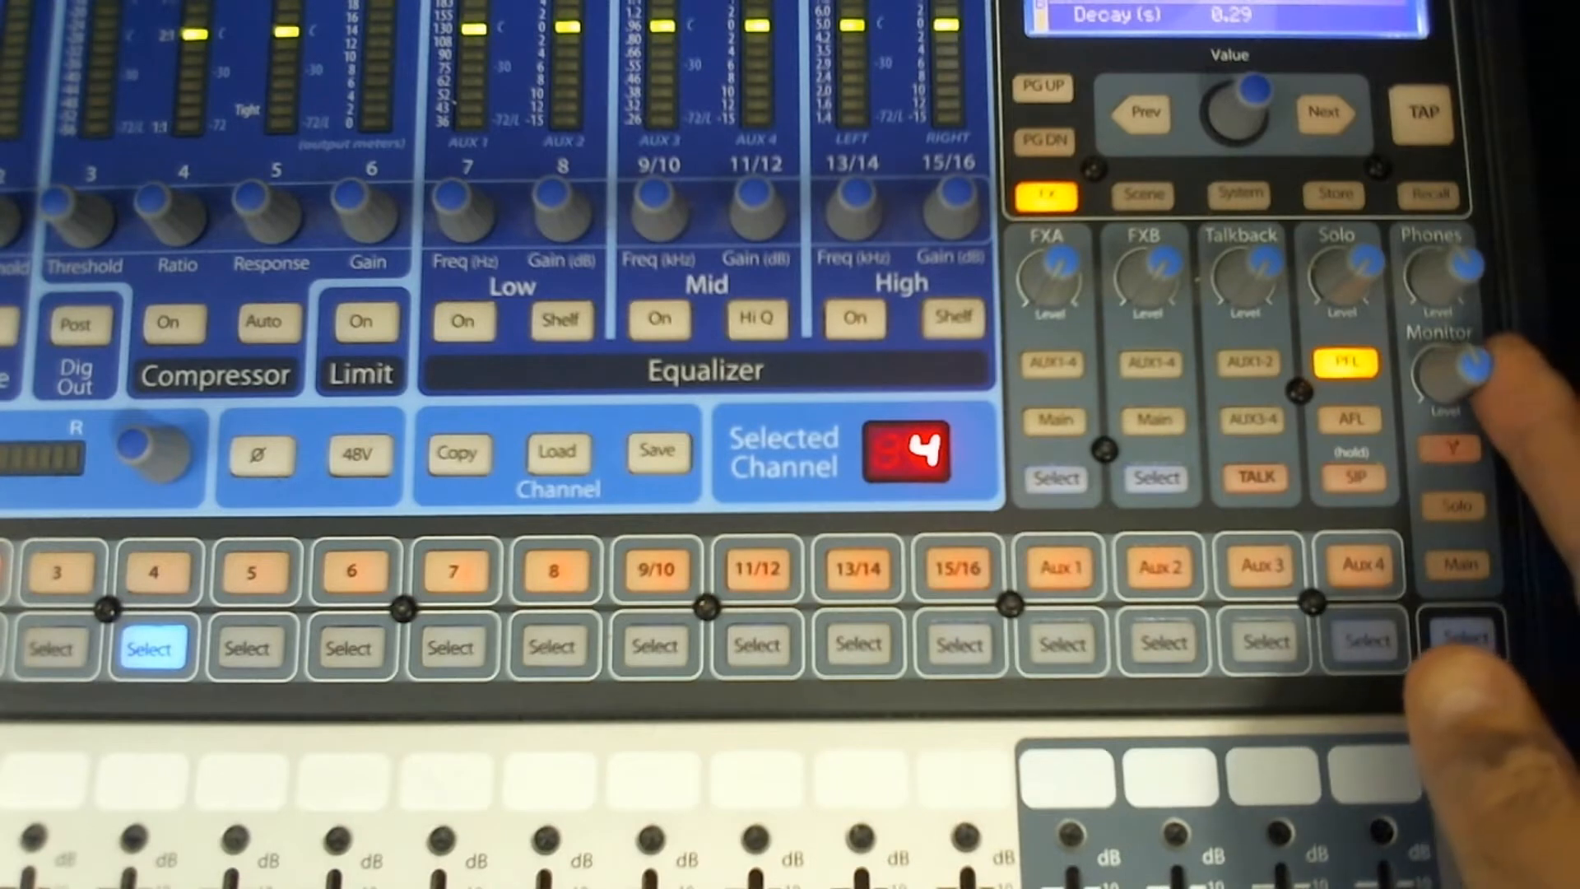
pyautogui.click(1448, 449)
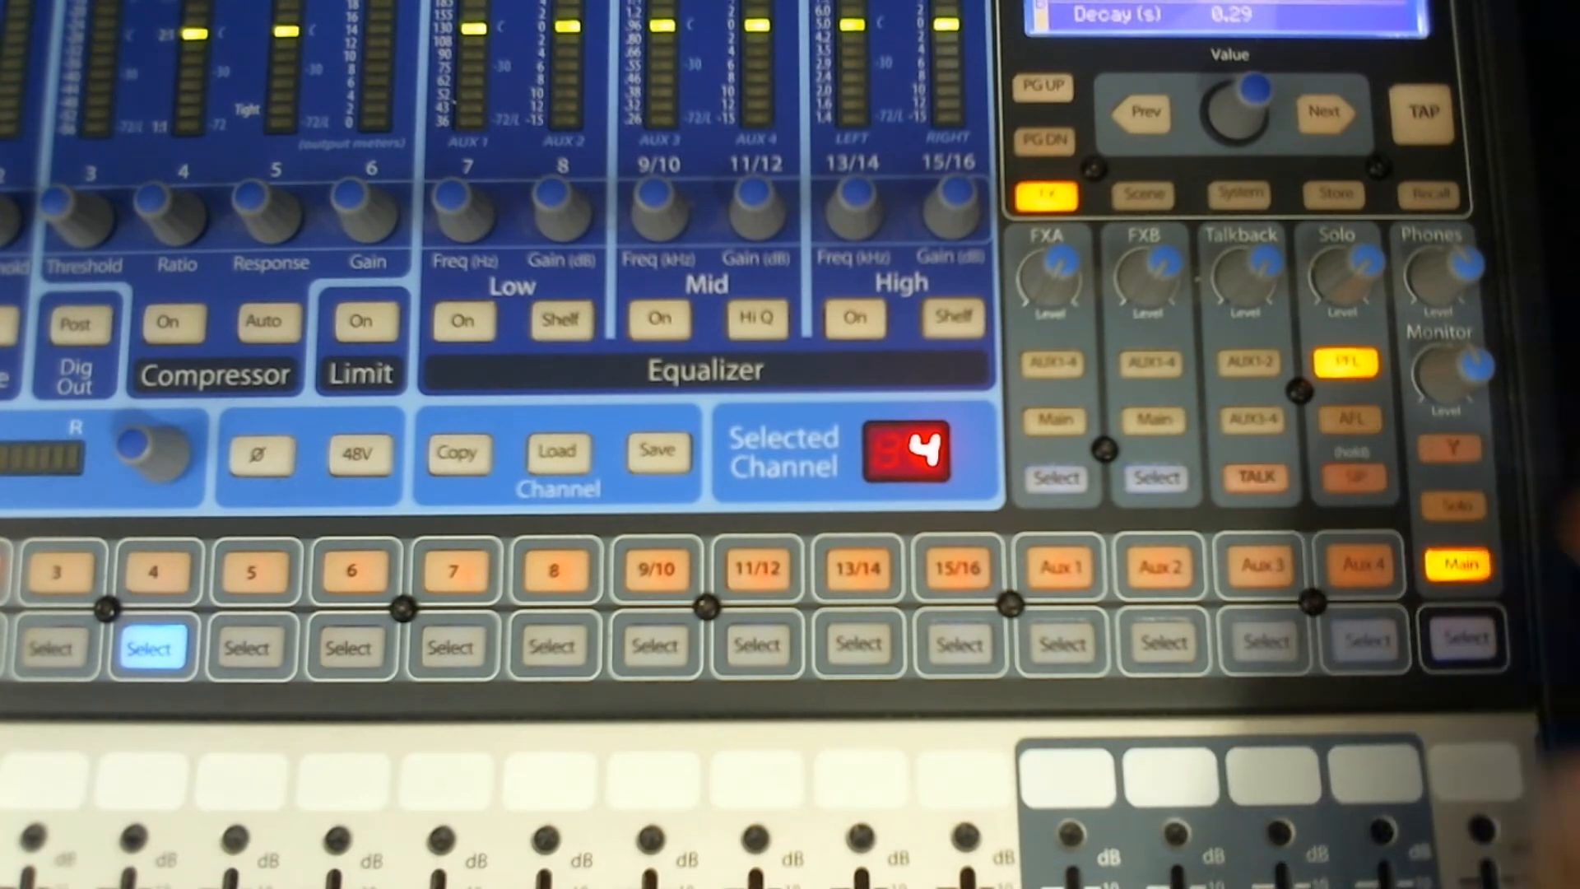
pyautogui.click(1451, 503)
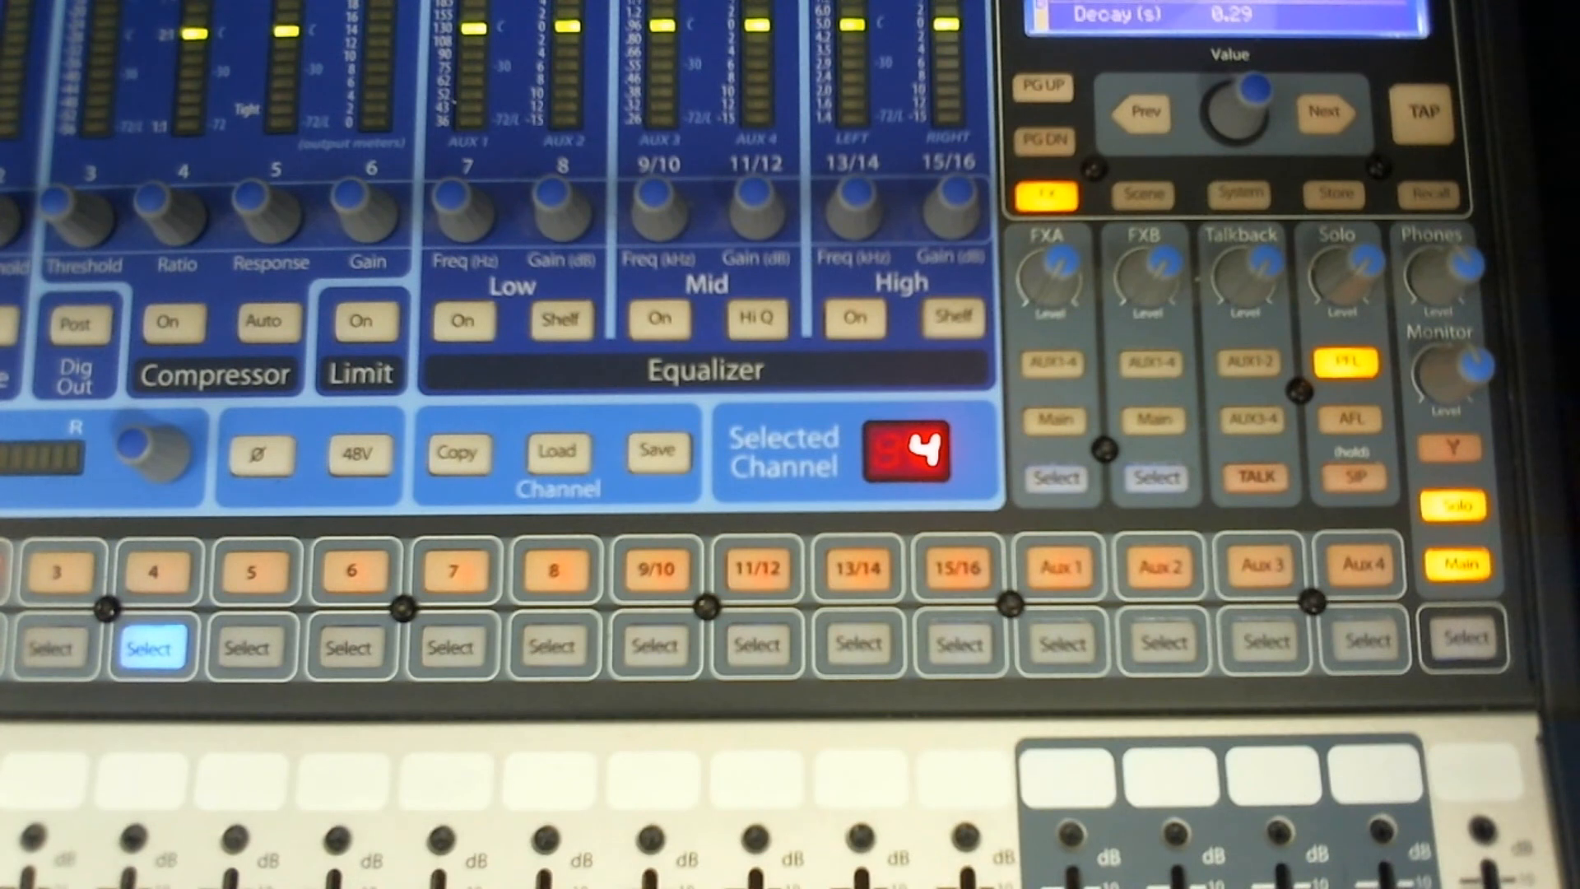